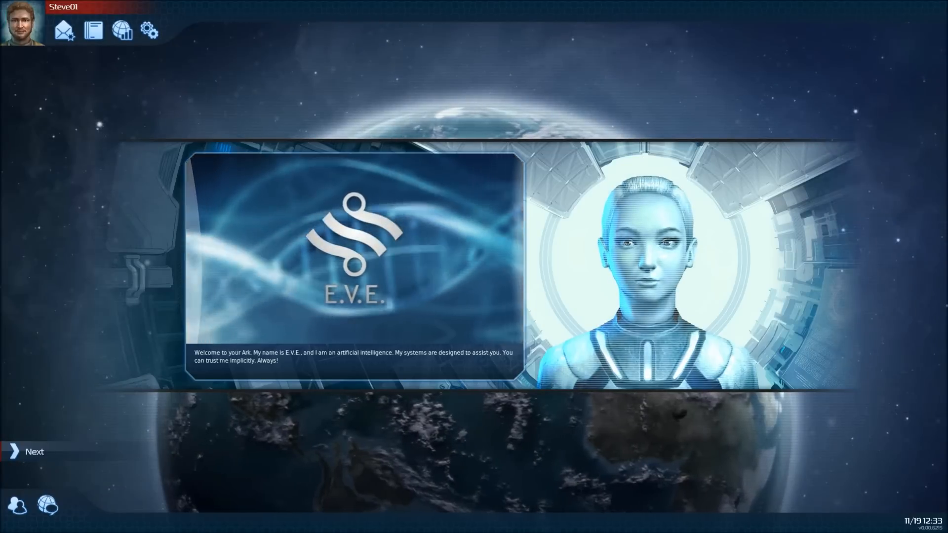
Advance E.V.E.'s briefing past the Ark welcome and Earth status messages
{"action": "left_click", "coordinate": [34, 452]}
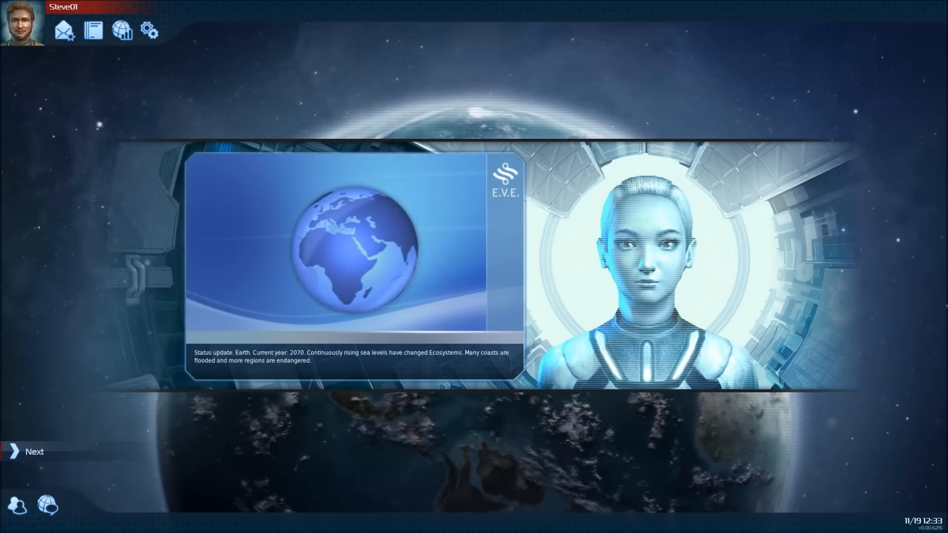
{"action": "left_click", "coordinate": [31, 451]}
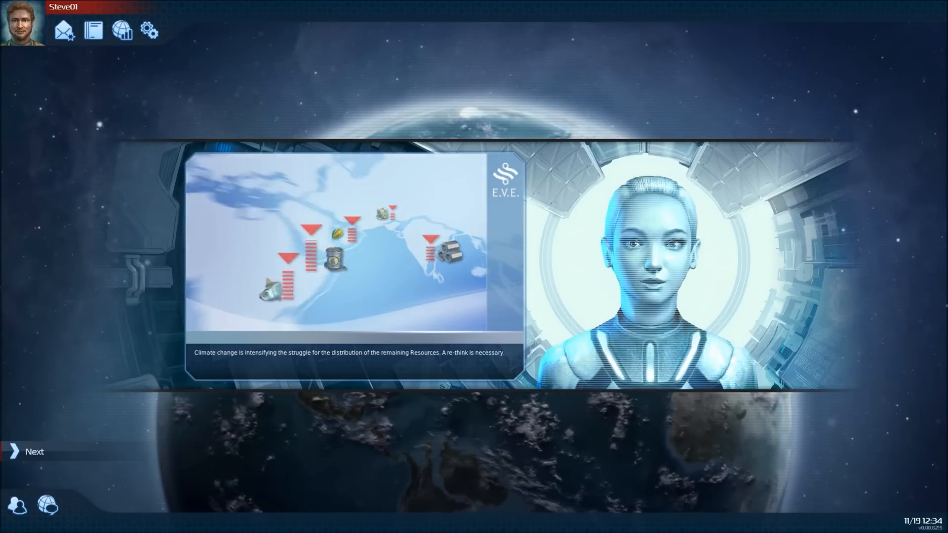
Page through the shorelines, S.A.A.T. and Ark messages to the Global Trust introduction
{"action": "left_click", "coordinate": [27, 451]}
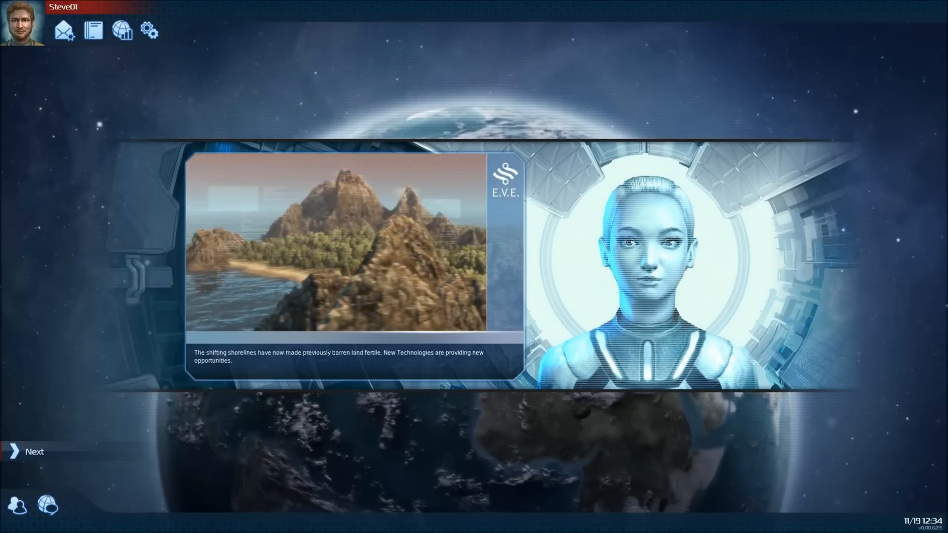
{"action": "left_click", "coordinate": [27, 452]}
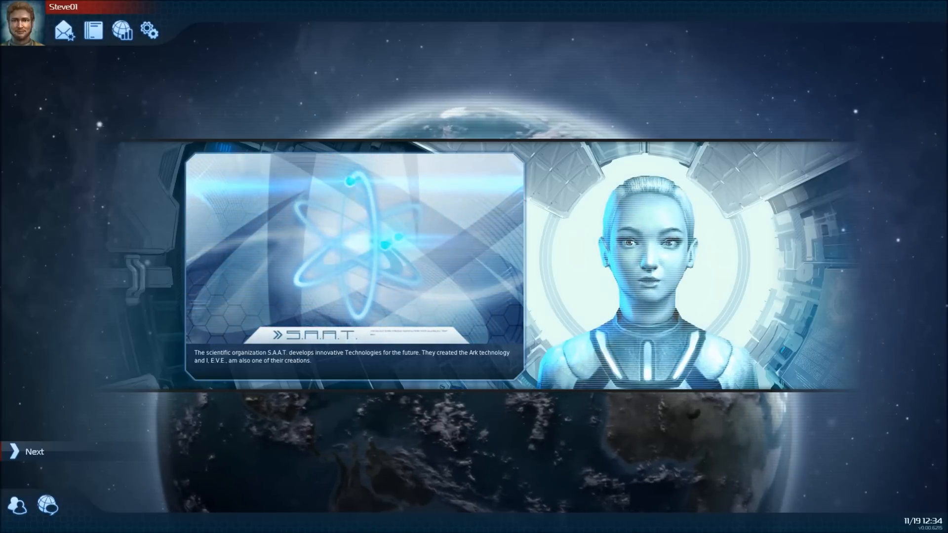
{"action": "left_click", "coordinate": [27, 452]}
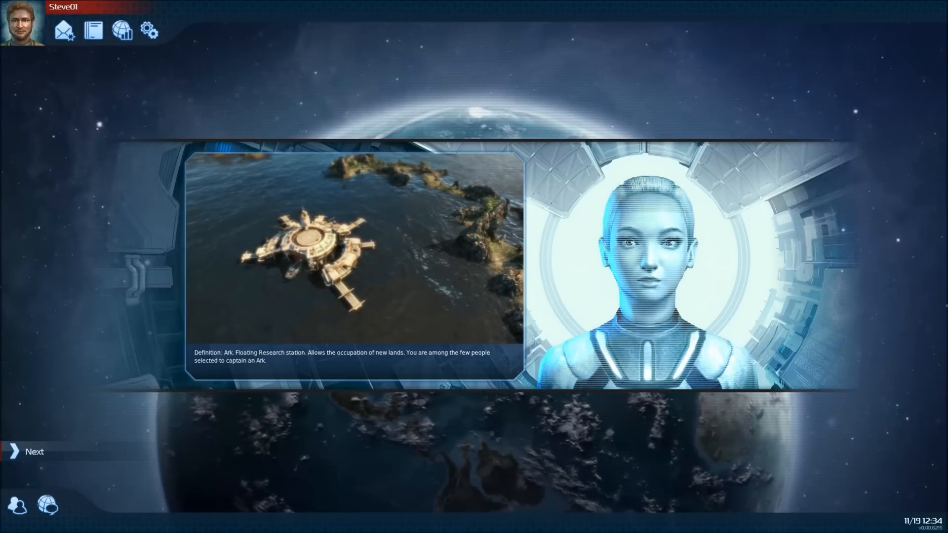
{"action": "left_click", "coordinate": [29, 452]}
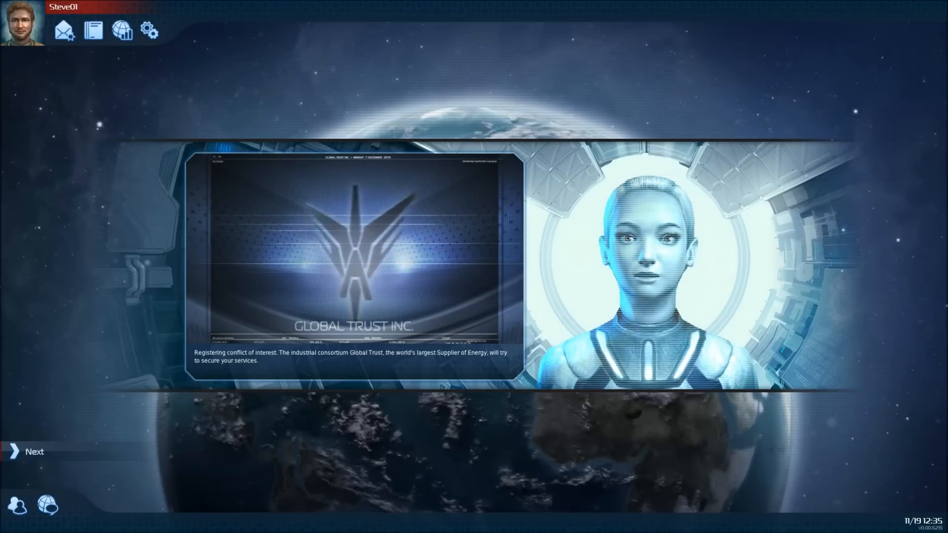
Advance past the Global Trust warning to E.V.E.'s closing line about trust
{"action": "left_click", "coordinate": [27, 452]}
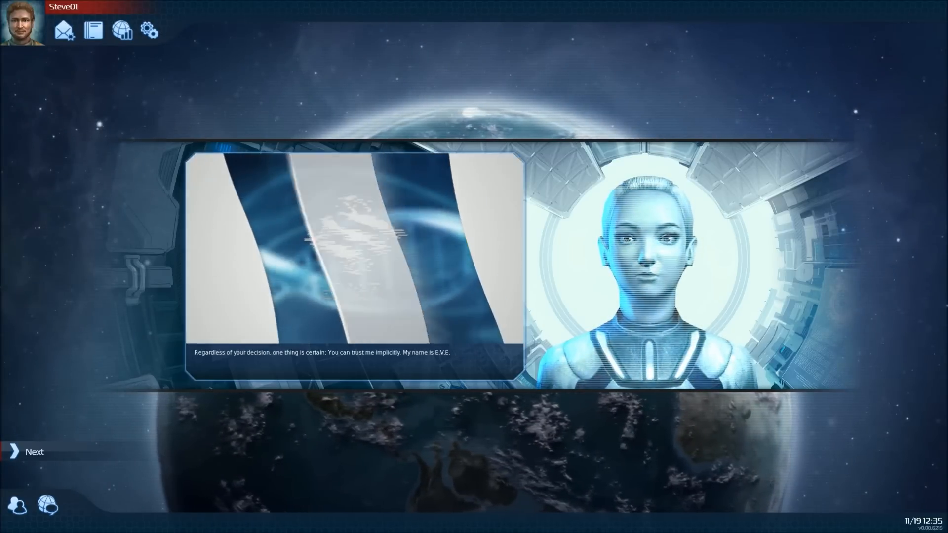
Choose Campaign Chapter 1 'Shadows of the past' and continue Strindberg's opening briefing
{"action": "left_click", "coordinate": [34, 452]}
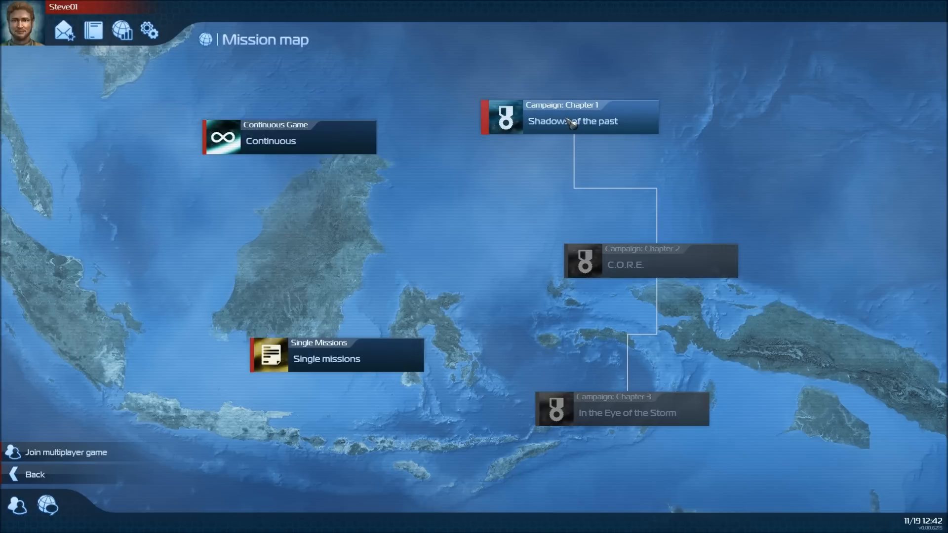
{"action": "left_click", "coordinate": [568, 117]}
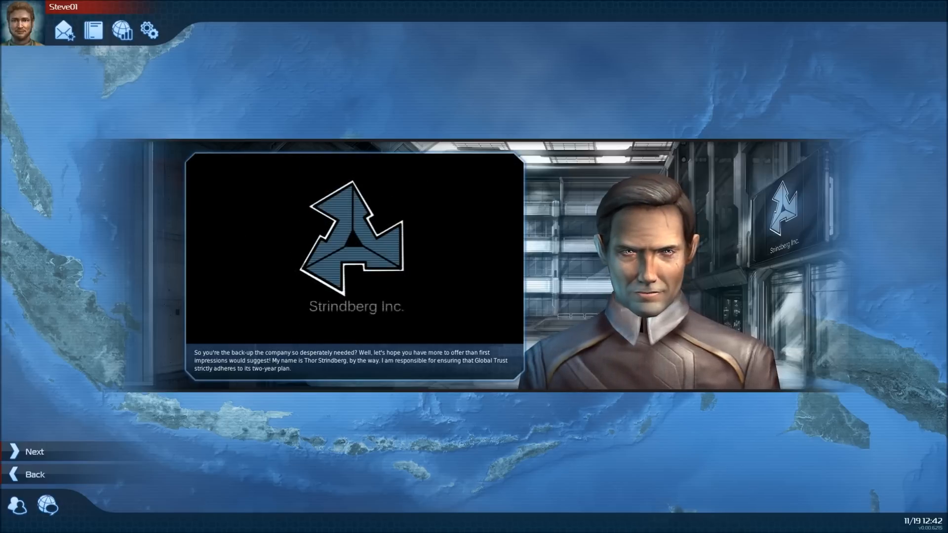
{"action": "left_click", "coordinate": [34, 451]}
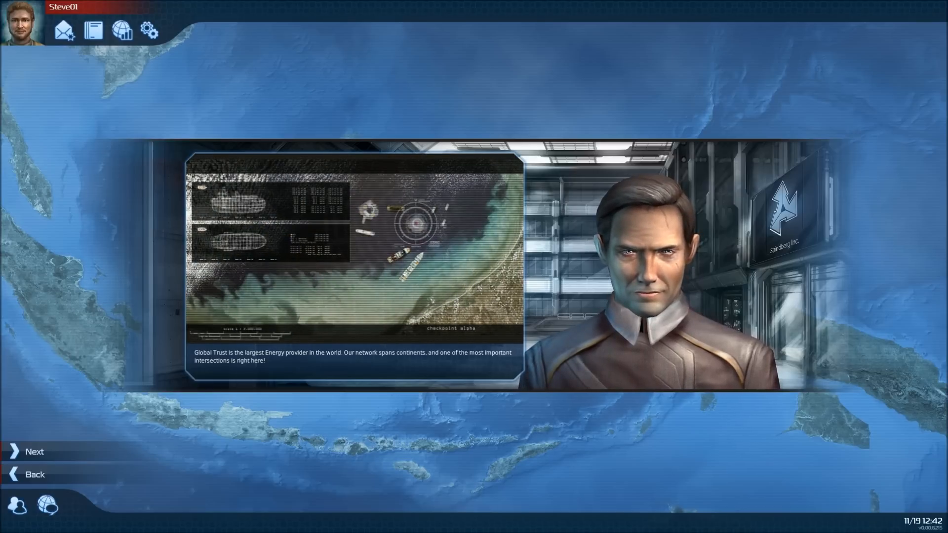
Page through the oil and coal, dam modernization and turbine module messages
{"action": "left_click", "coordinate": [35, 451]}
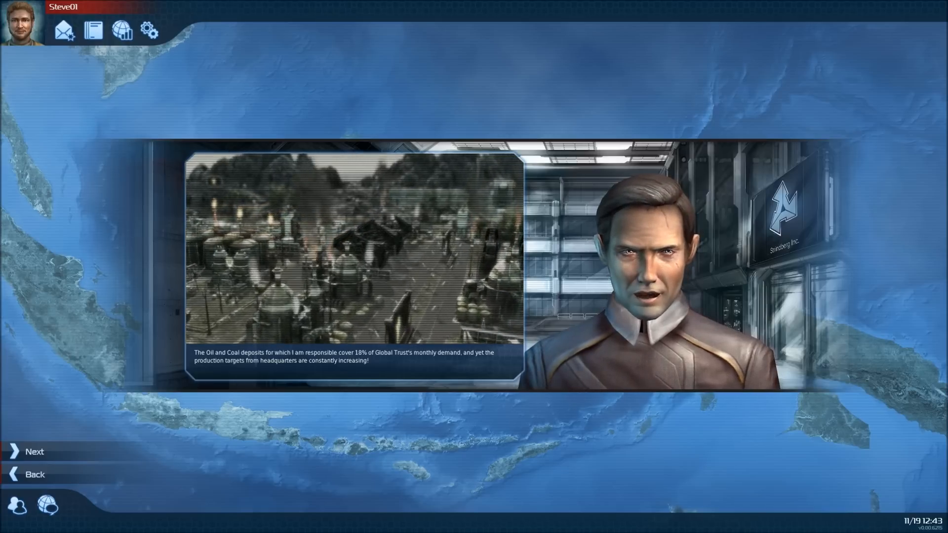
{"action": "left_click", "coordinate": [34, 451]}
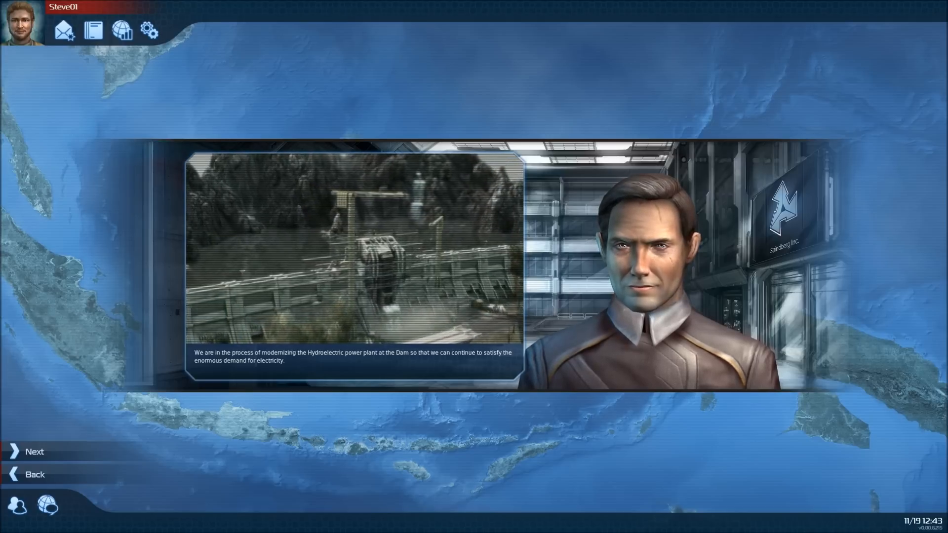
{"action": "left_click", "coordinate": [34, 452]}
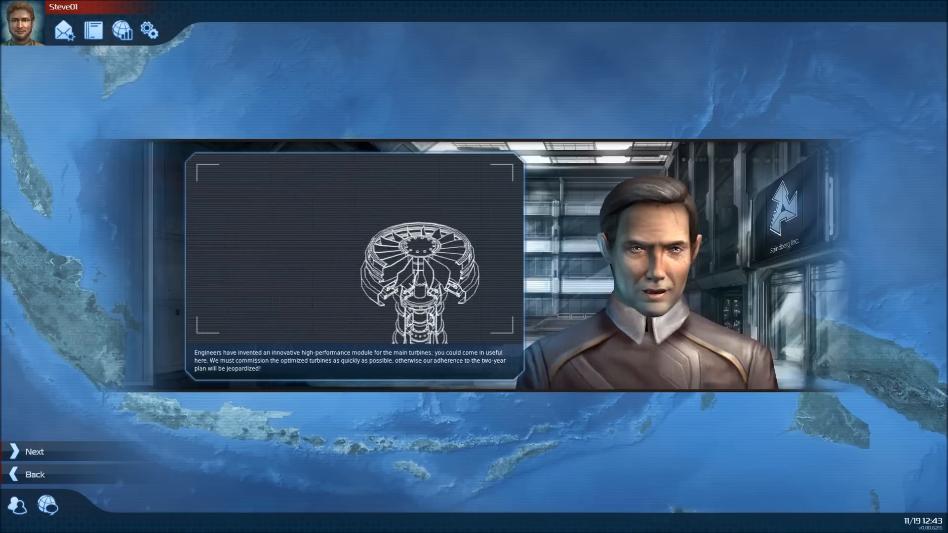